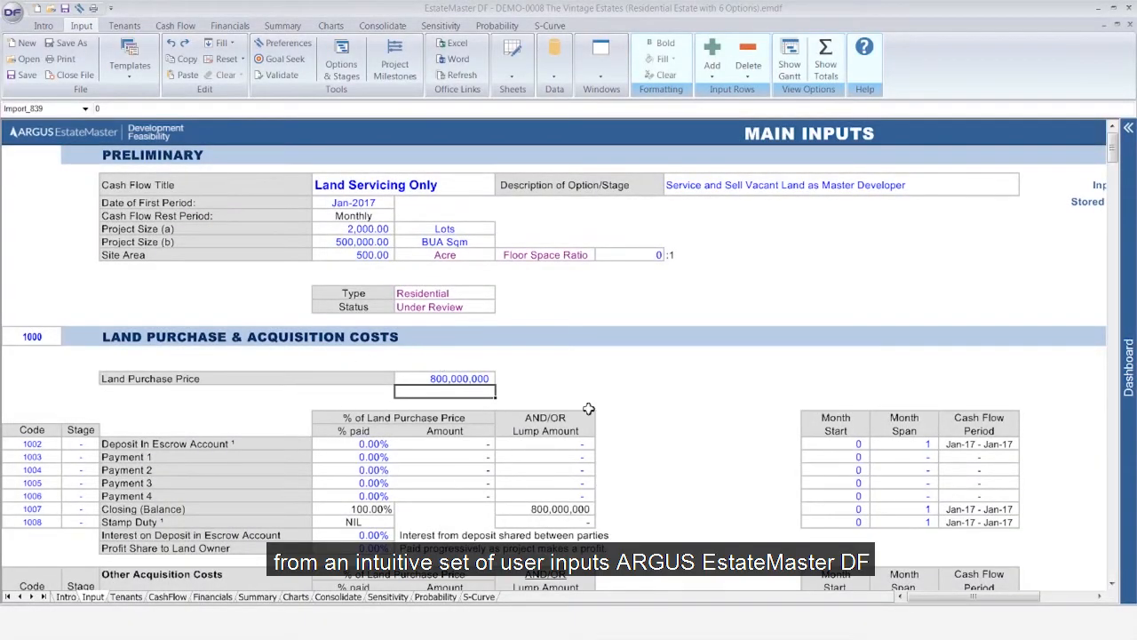
# Step: Set the Land Purchase Price on the Input sheet to 900,000,000 and commit it
pyautogui.click(445, 377)
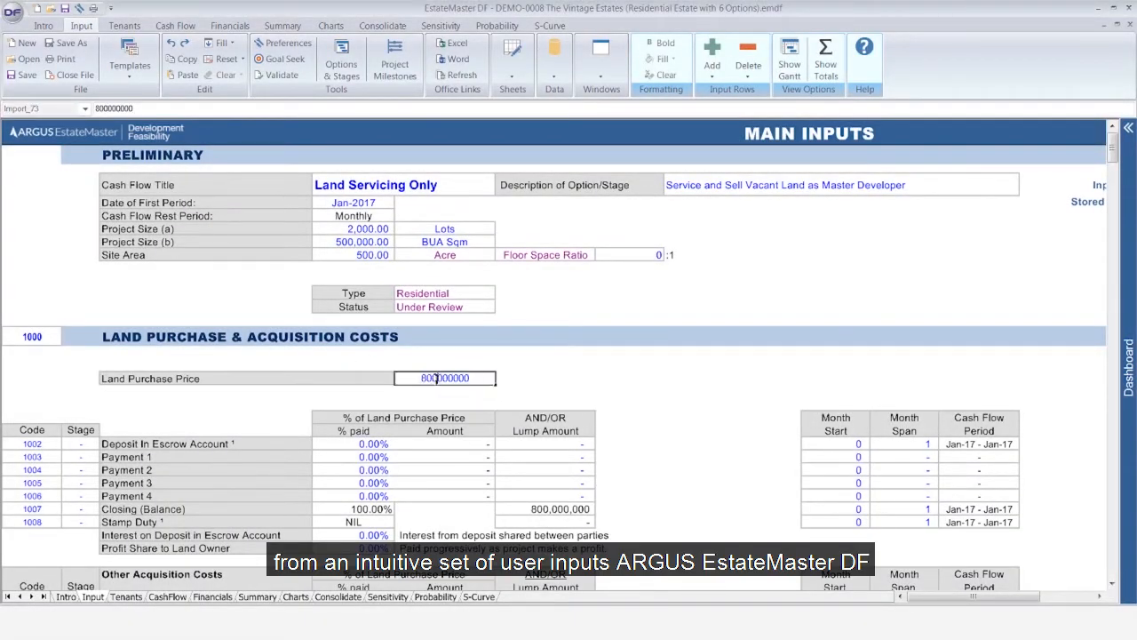
pyautogui.write('900000000')
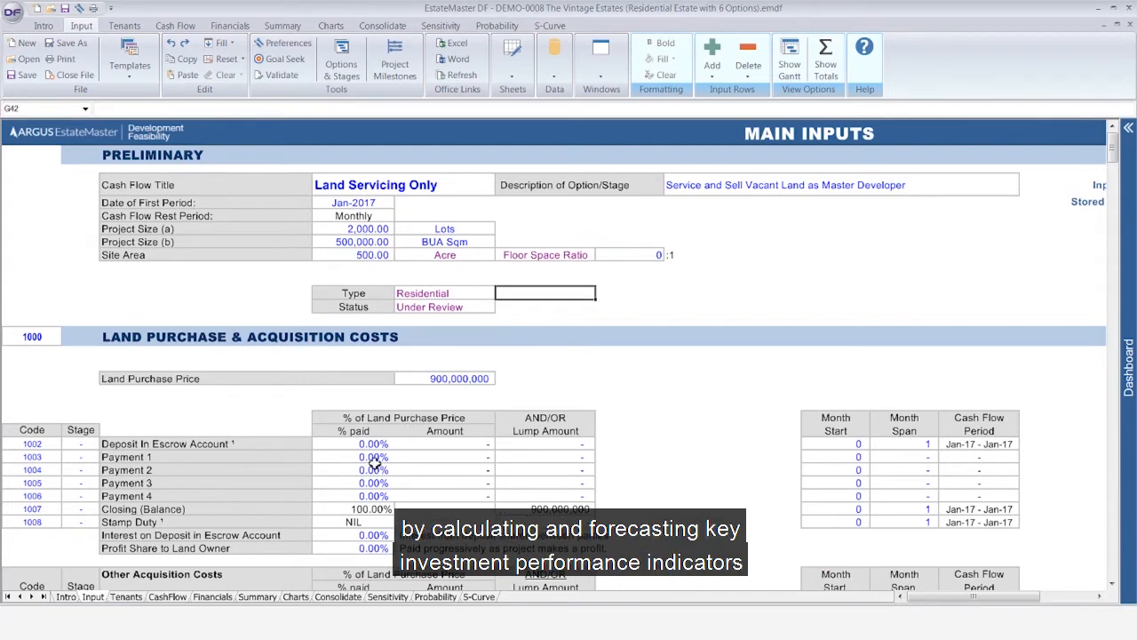
pyautogui.click(282, 25)
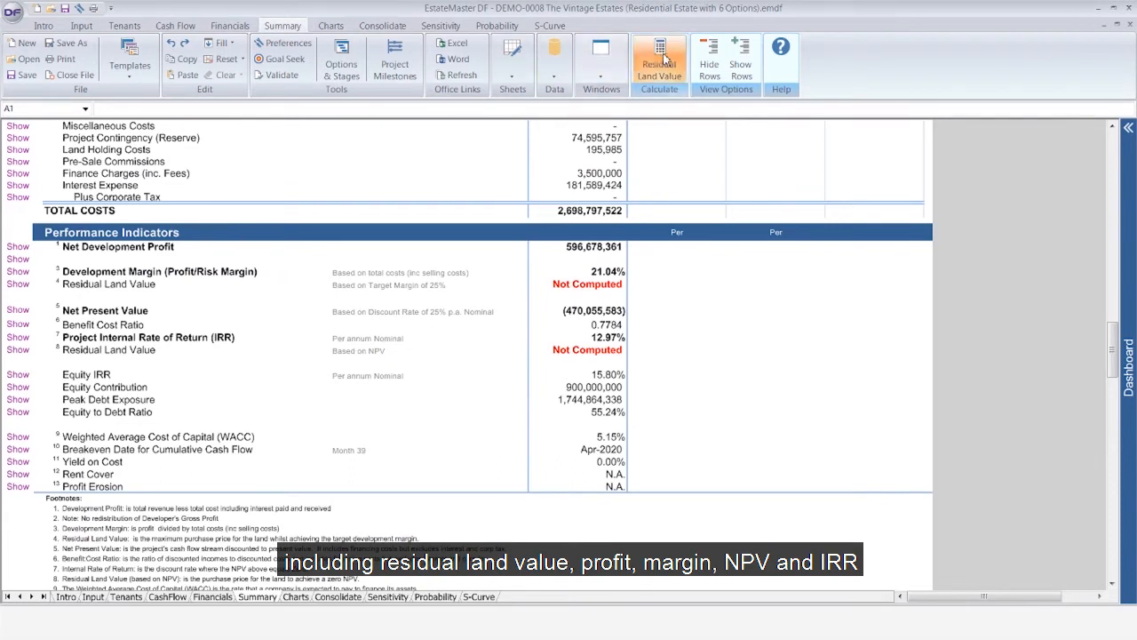
# Step: Run the Residual Land Value calculation to get 810,224,708 on target margin and 429,944,417 on target IRR
pyautogui.click(659, 57)
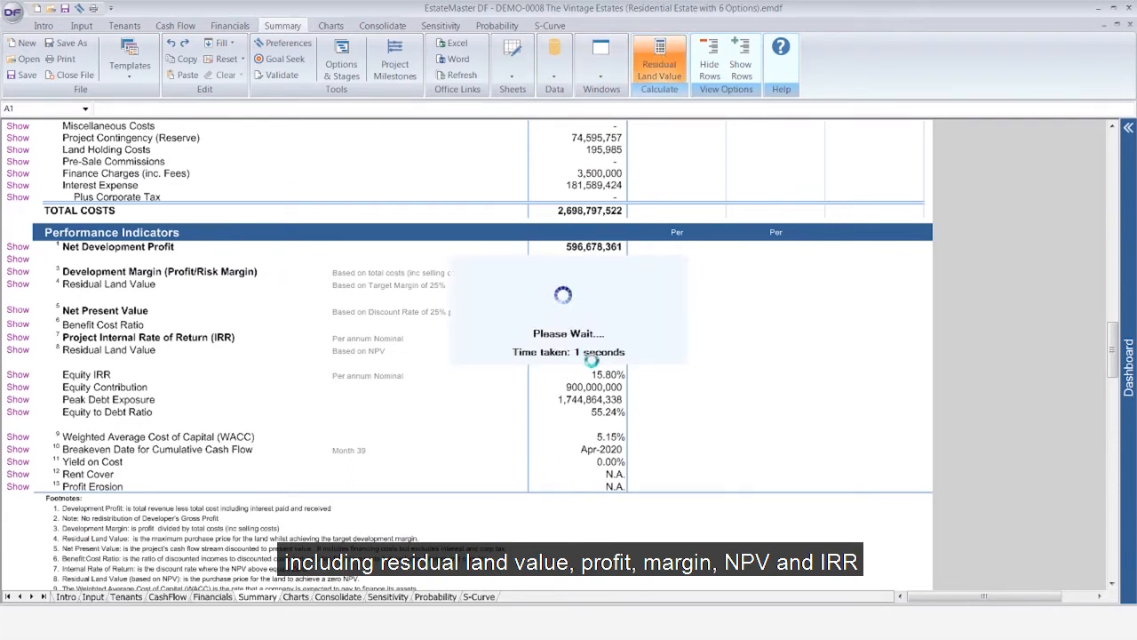
pyautogui.click(659, 56)
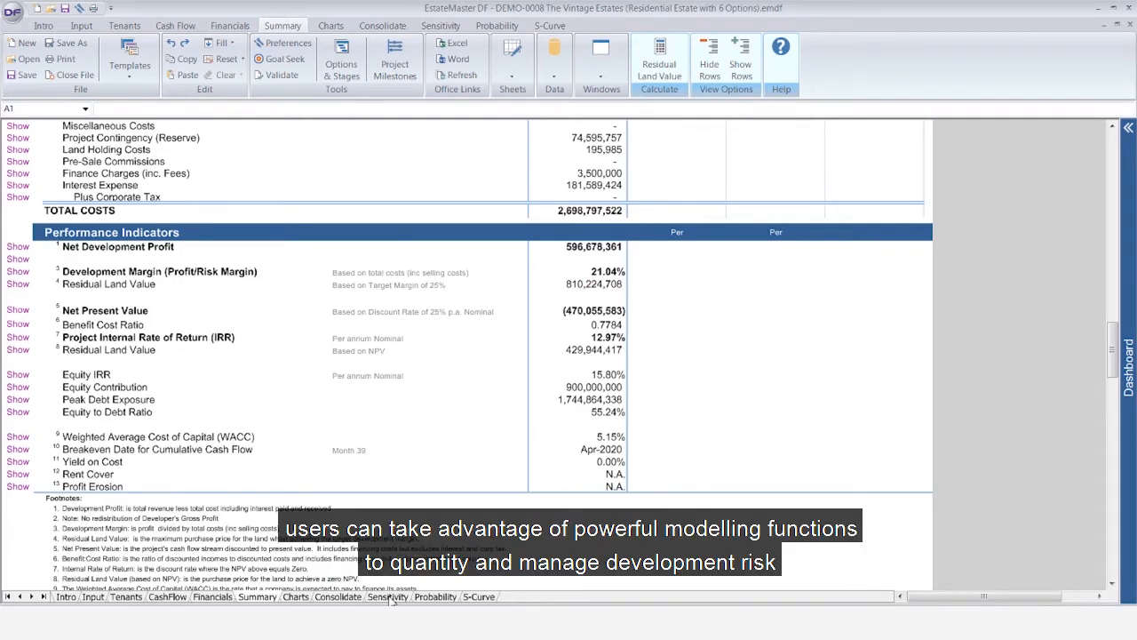
# Step: Run the one-way sensitivity analysis from the land acquisition costs variation and review the results table
pyautogui.click(387, 597)
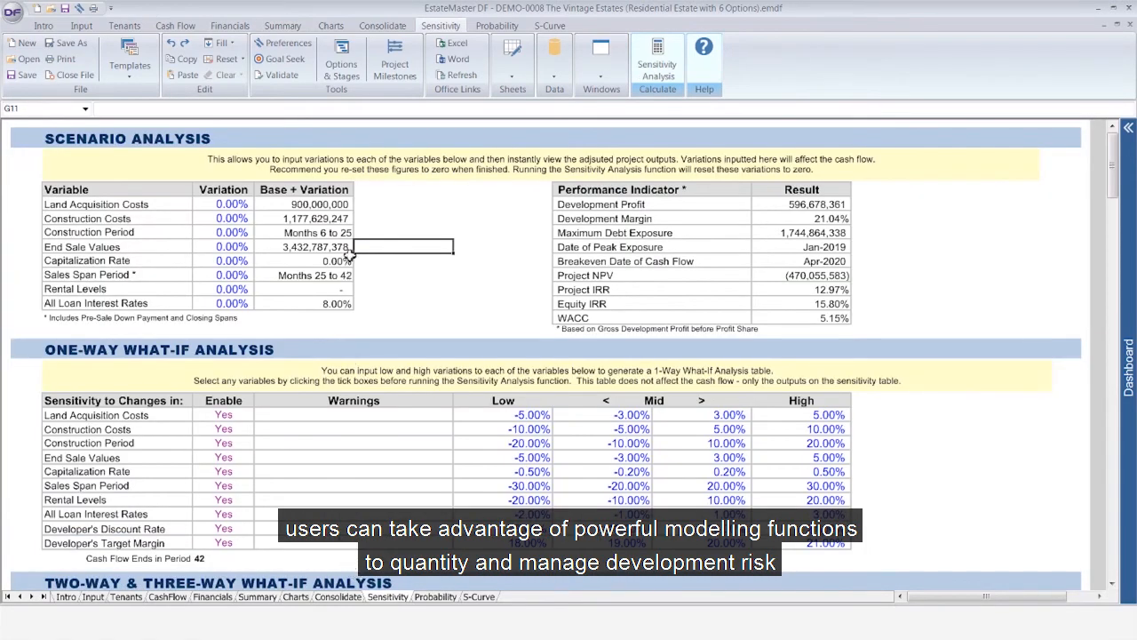
pyautogui.click(230, 204)
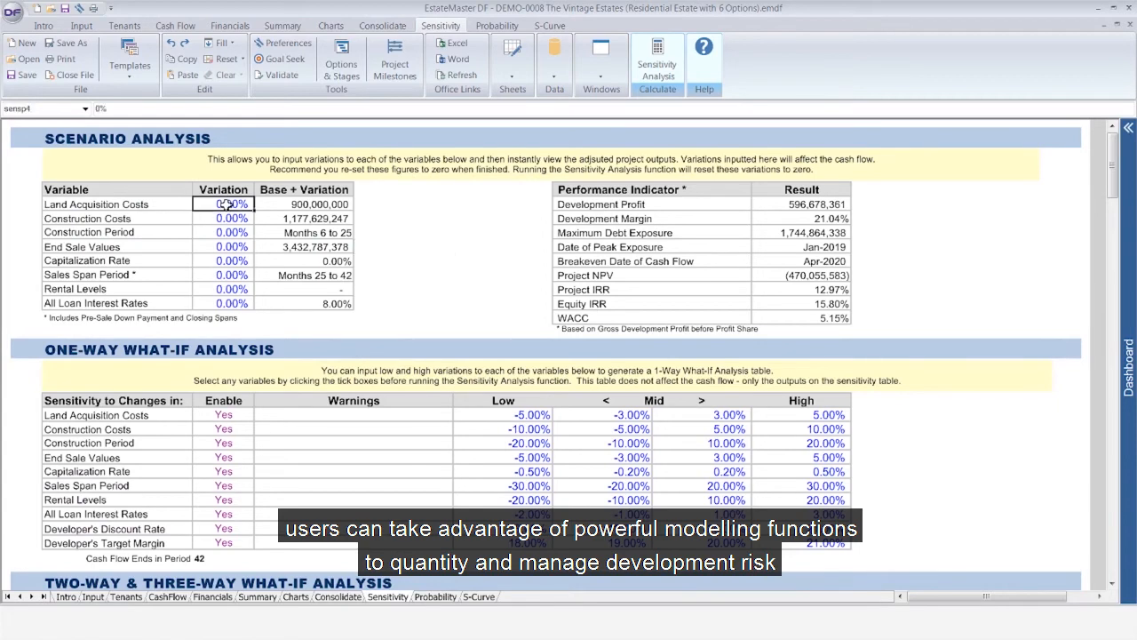
pyautogui.click(224, 205)
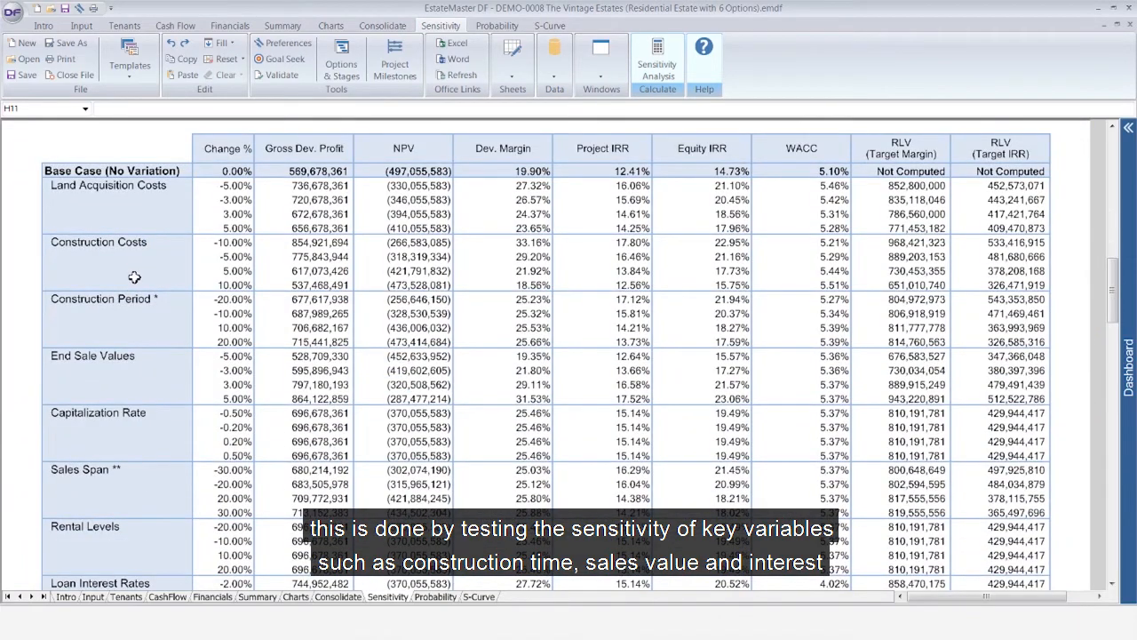
pyautogui.scroll(-3)
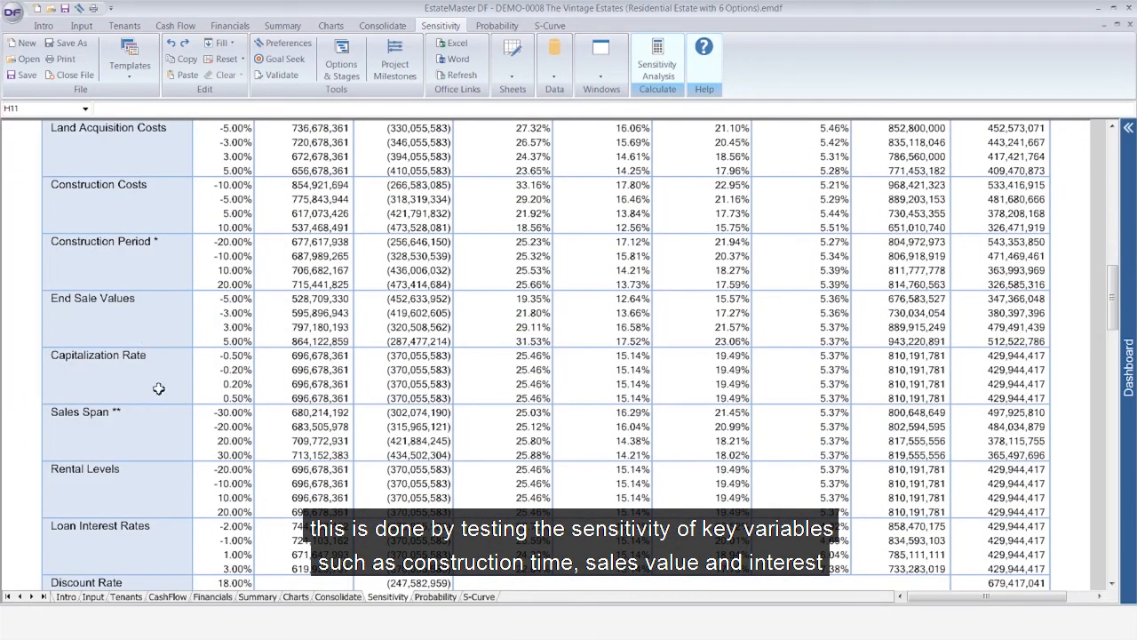
pyautogui.moveTo(412, 416)
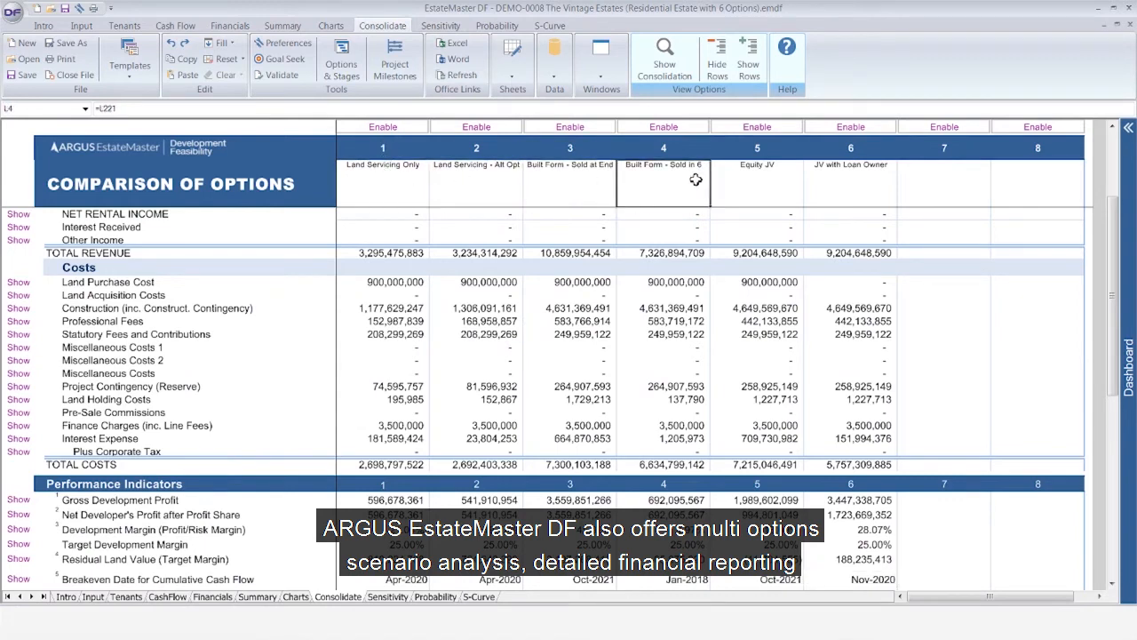
# Step: Review the six-option comparison, inspecting the JV with Loan Owner option and option 3's Oct-2021 breakeven date
pyautogui.click(849, 181)
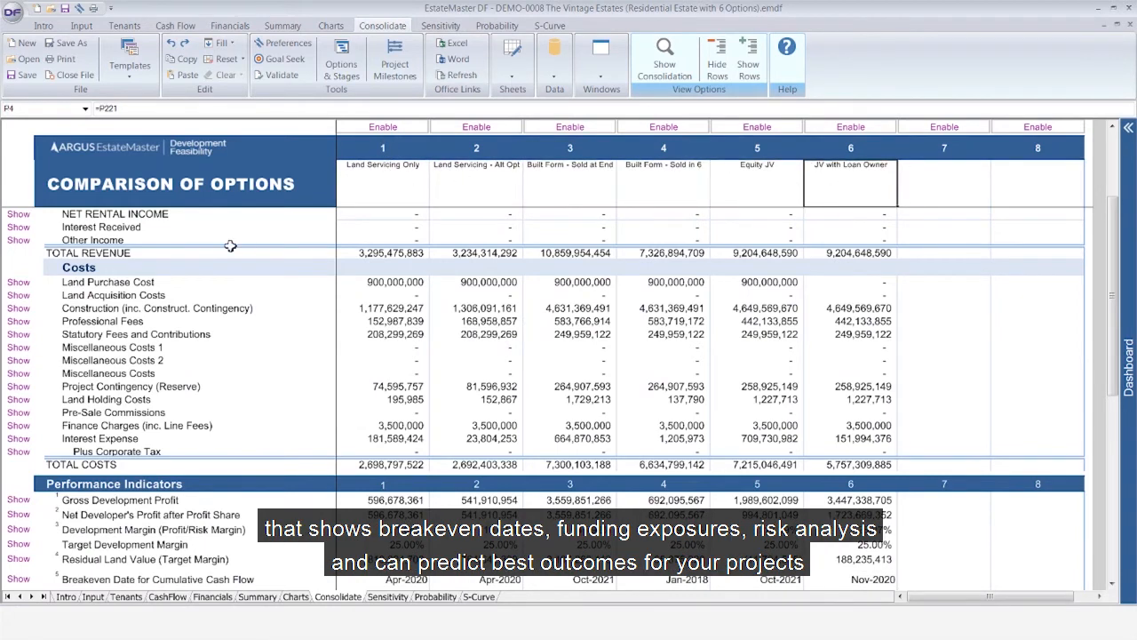
pyautogui.scroll(-3)
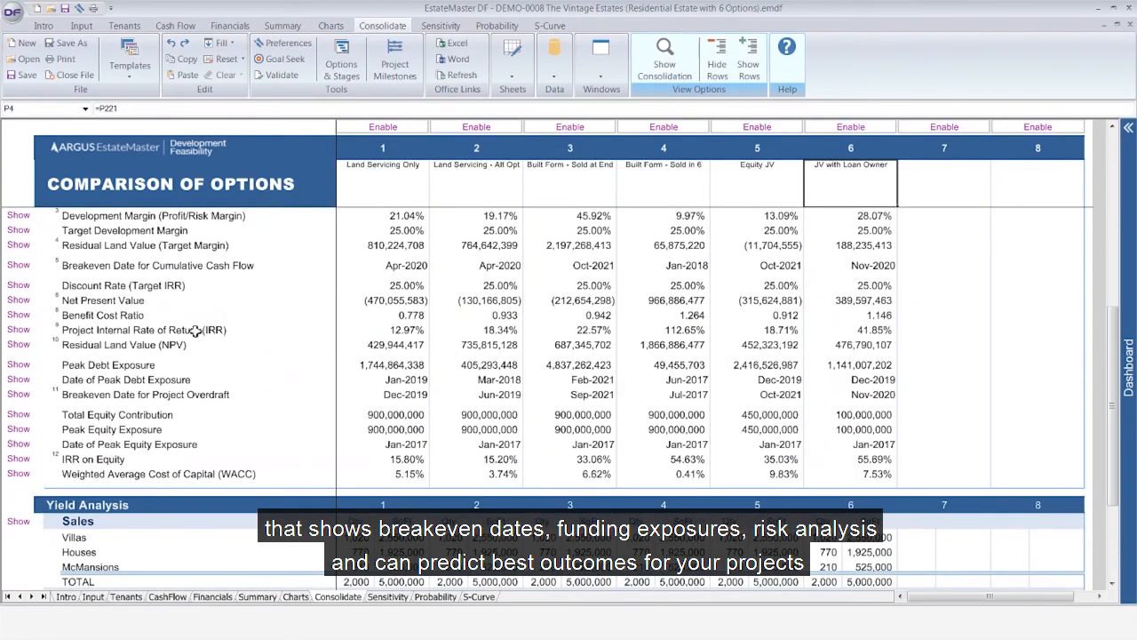
pyautogui.moveTo(433, 263)
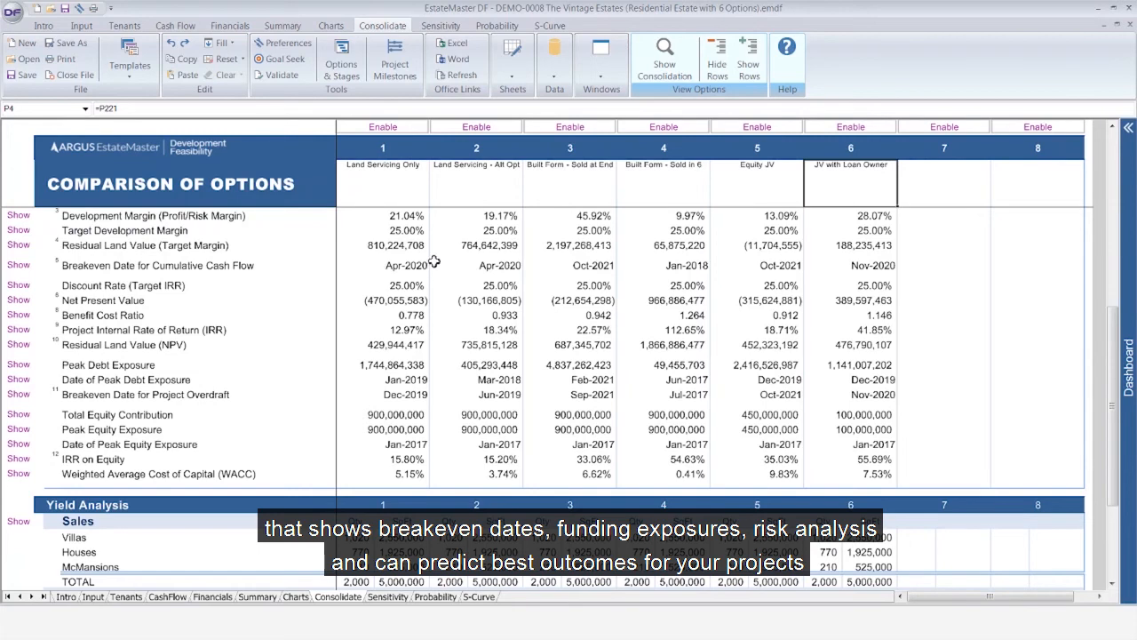
pyautogui.click(593, 265)
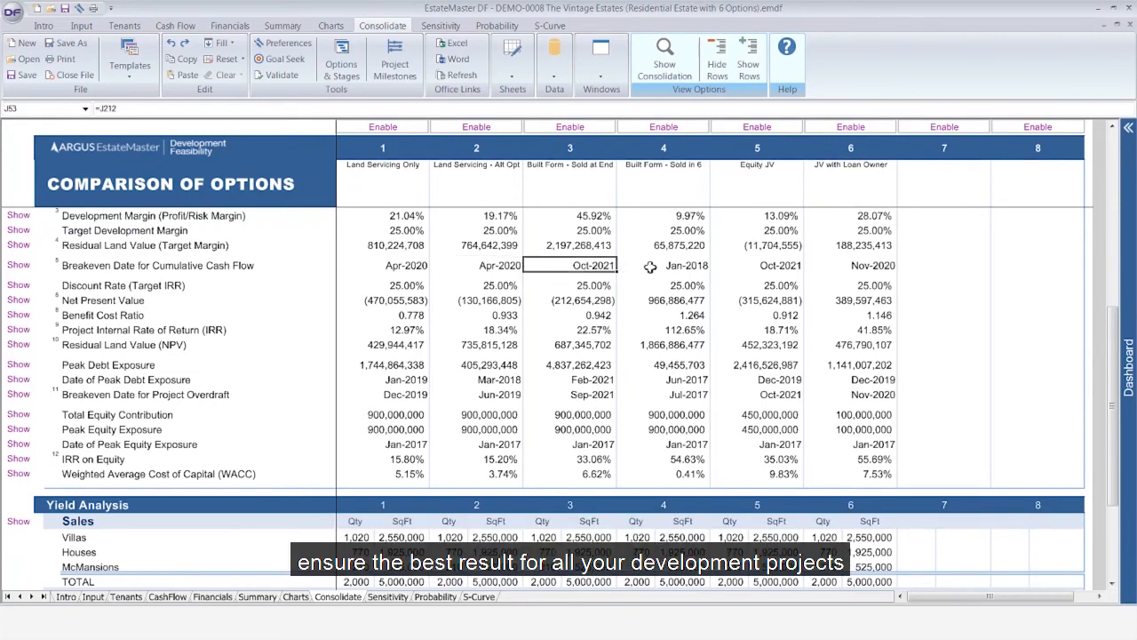